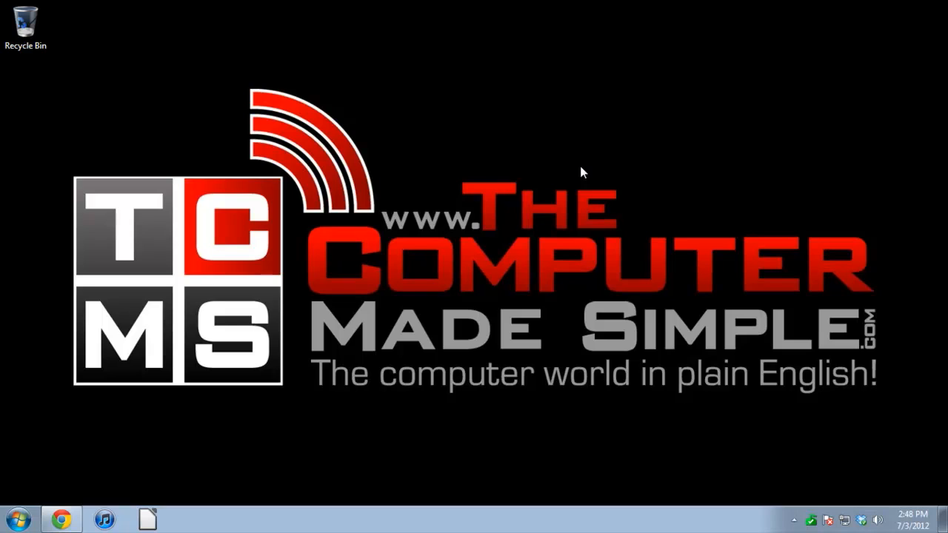
{"action": "mouse_move", "coordinate": [456, 133]}
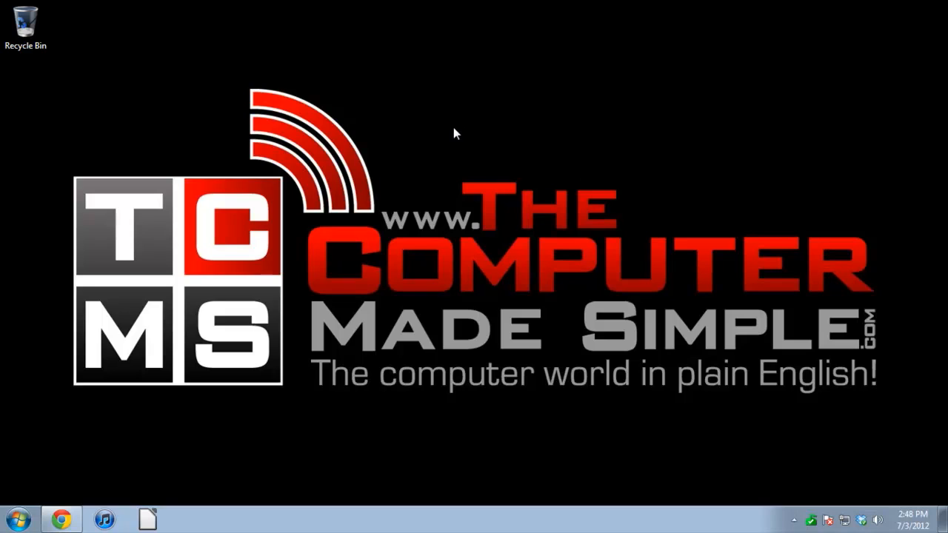
{"action": "mouse_move", "coordinate": [396, 165]}
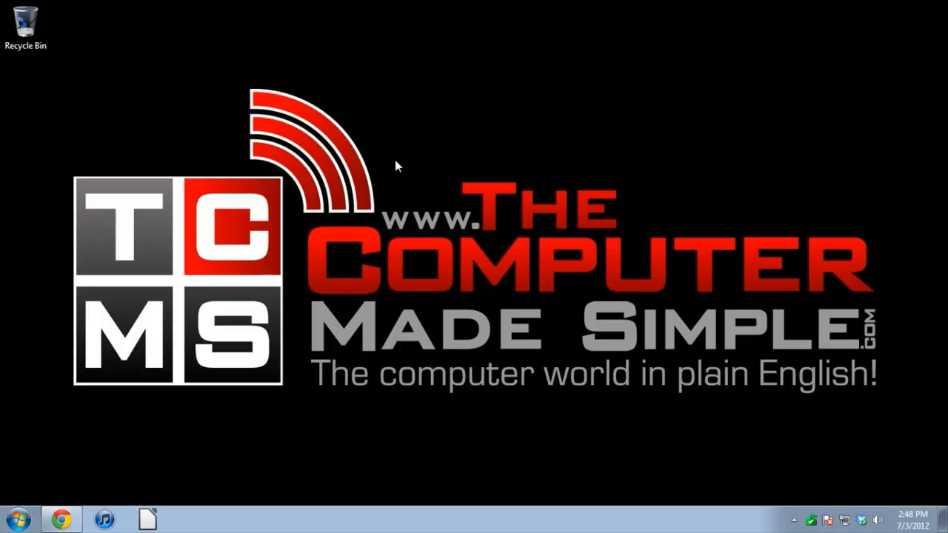
{"action": "mouse_move", "coordinate": [466, 122]}
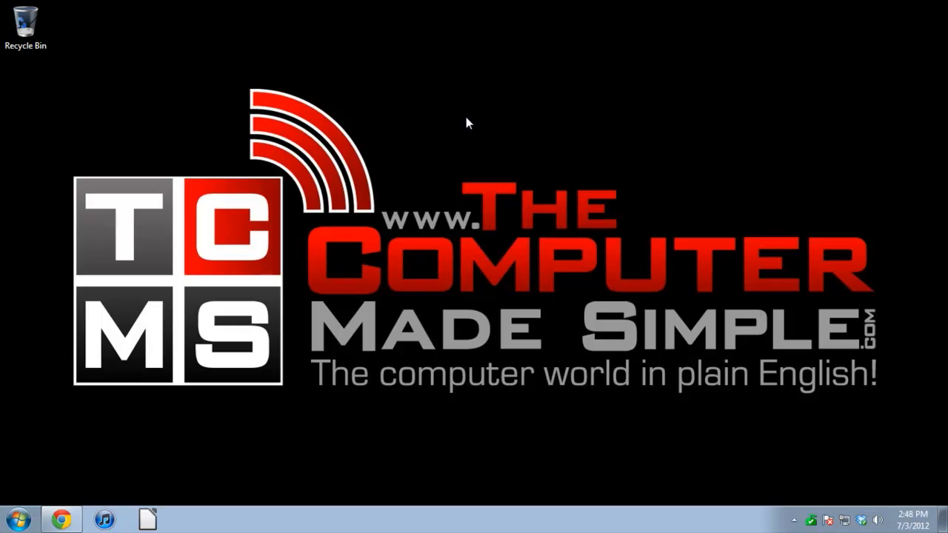
{"action": "mouse_move", "coordinate": [437, 113]}
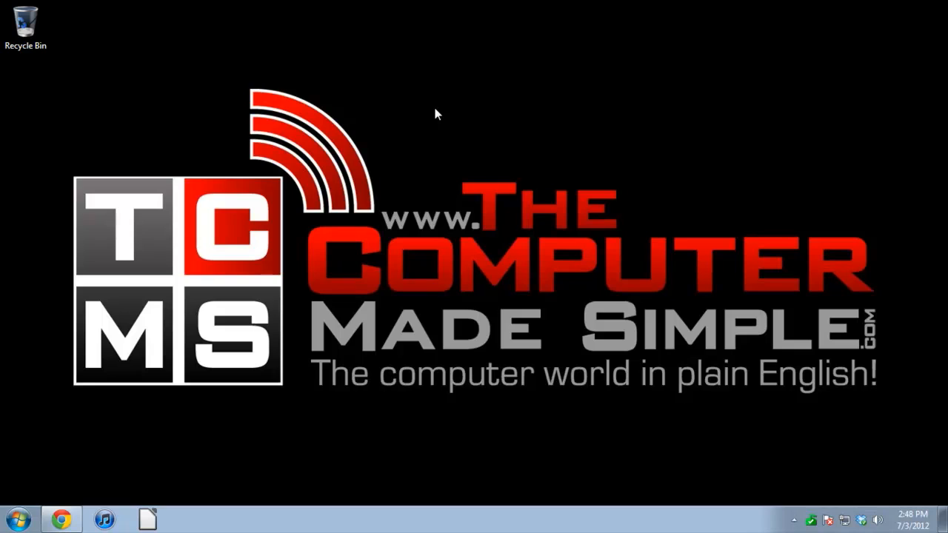
{"action": "mouse_move", "coordinate": [433, 136]}
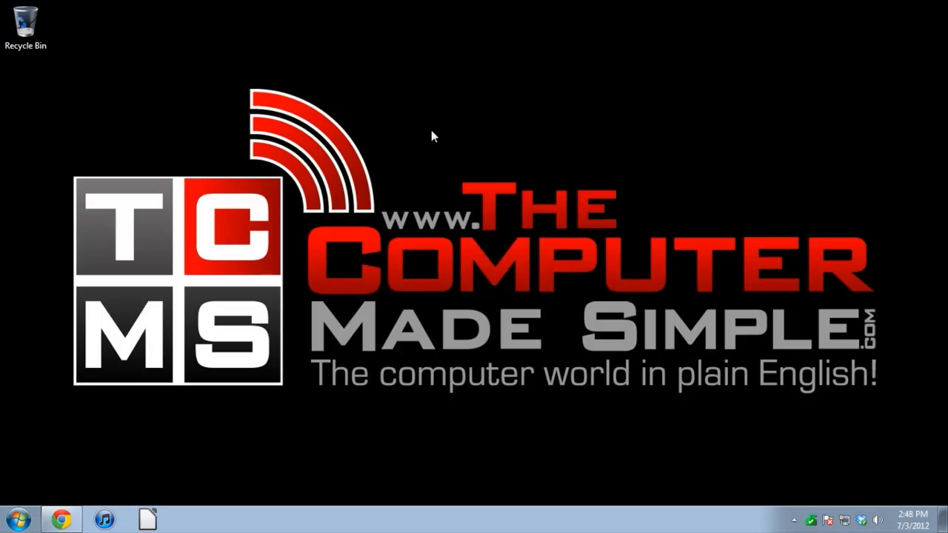
{"action": "mouse_move", "coordinate": [452, 150]}
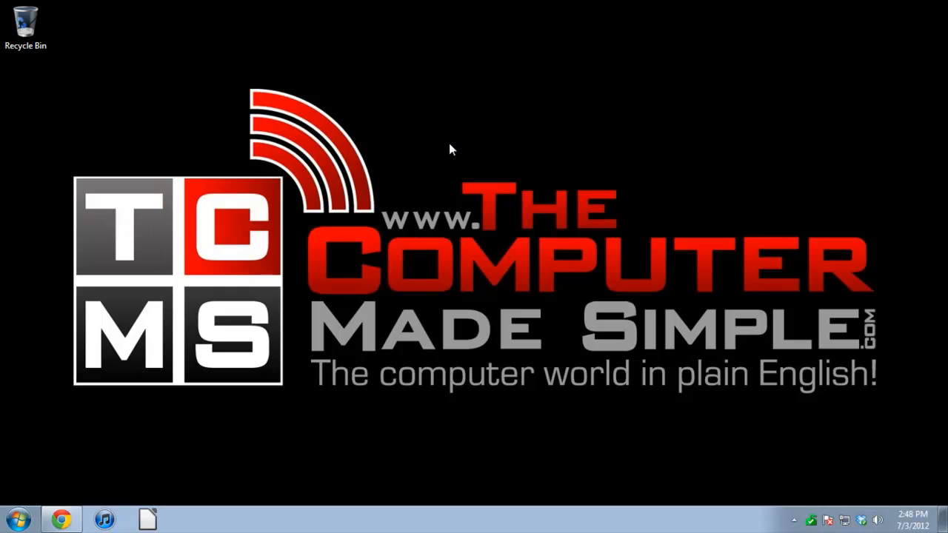
{"action": "mouse_move", "coordinate": [851, 521]}
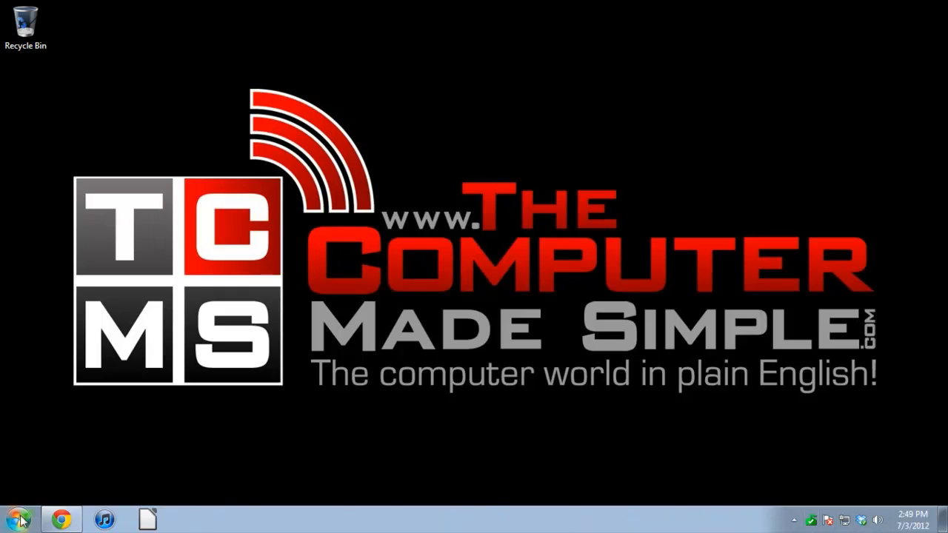
{"action": "mouse_move", "coordinate": [385, 212]}
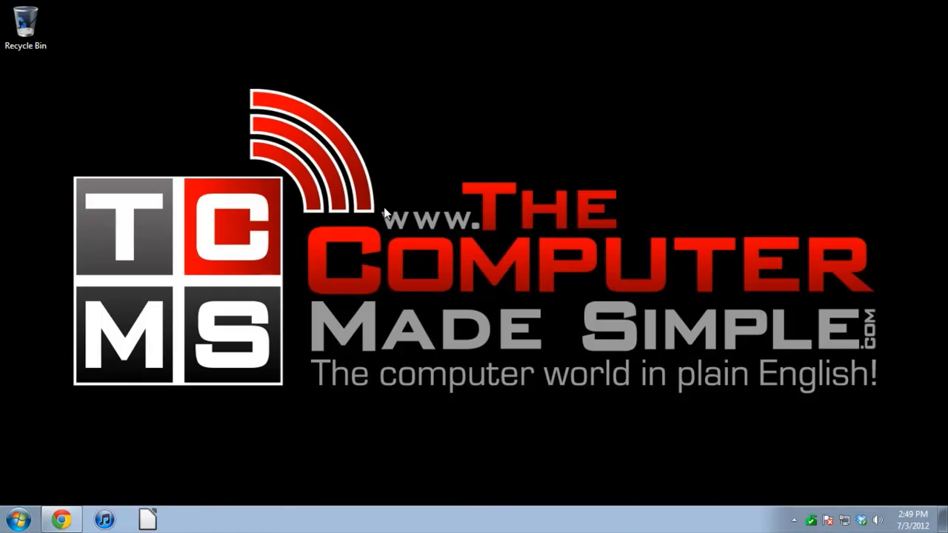
{"action": "mouse_move", "coordinate": [393, 223]}
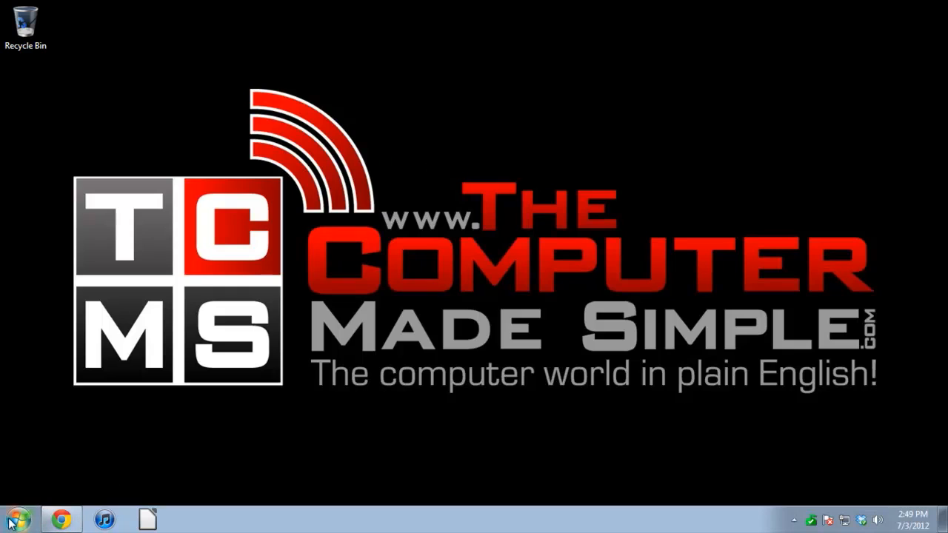
{"action": "mouse_move", "coordinate": [208, 422]}
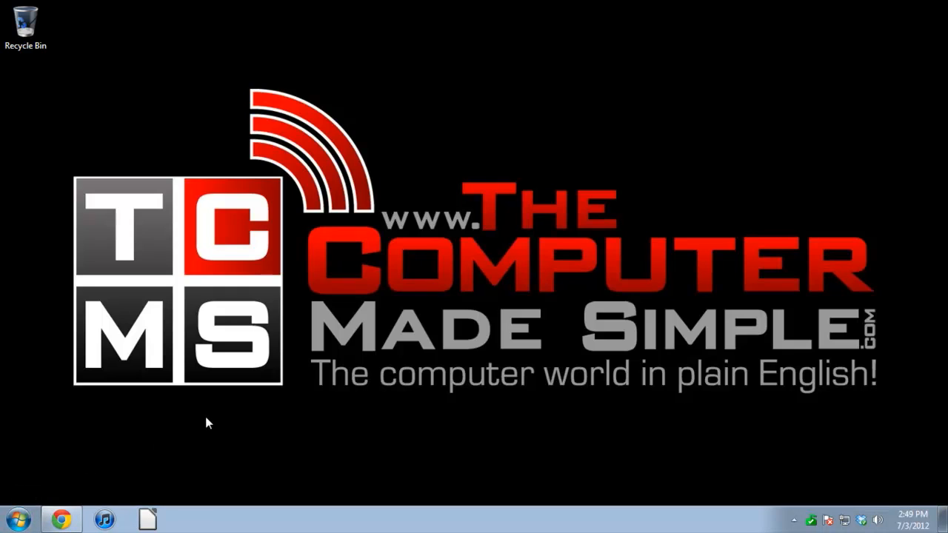
{"action": "mouse_move", "coordinate": [156, 459]}
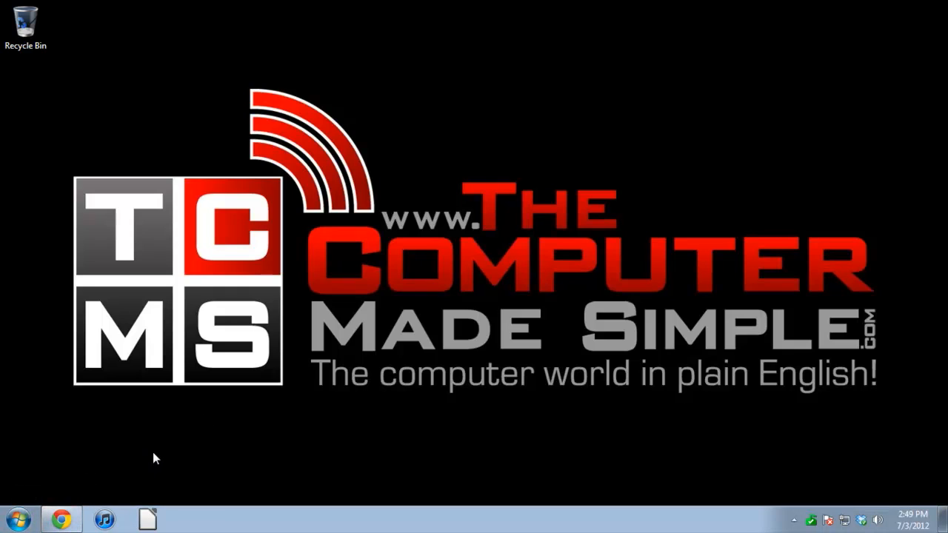
{"action": "mouse_move", "coordinate": [302, 261]}
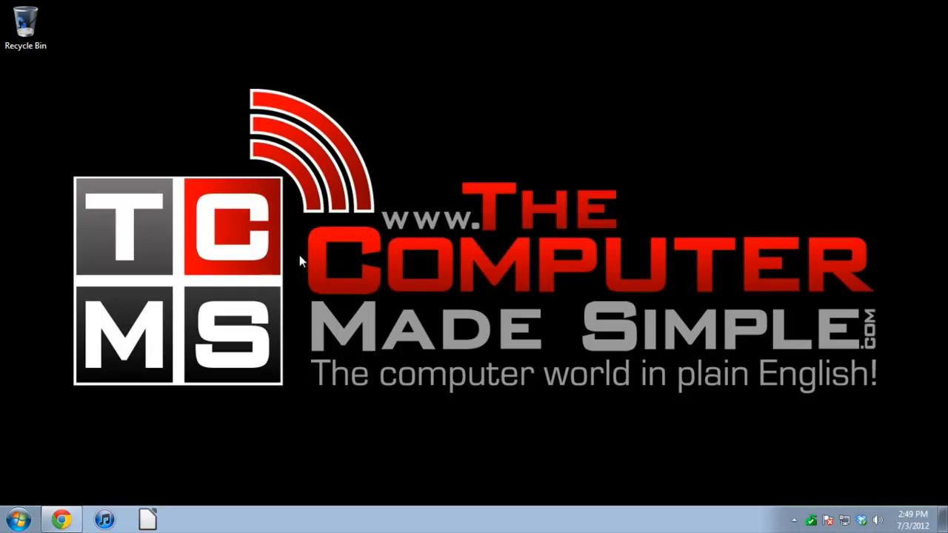
{"action": "mouse_move", "coordinate": [306, 241]}
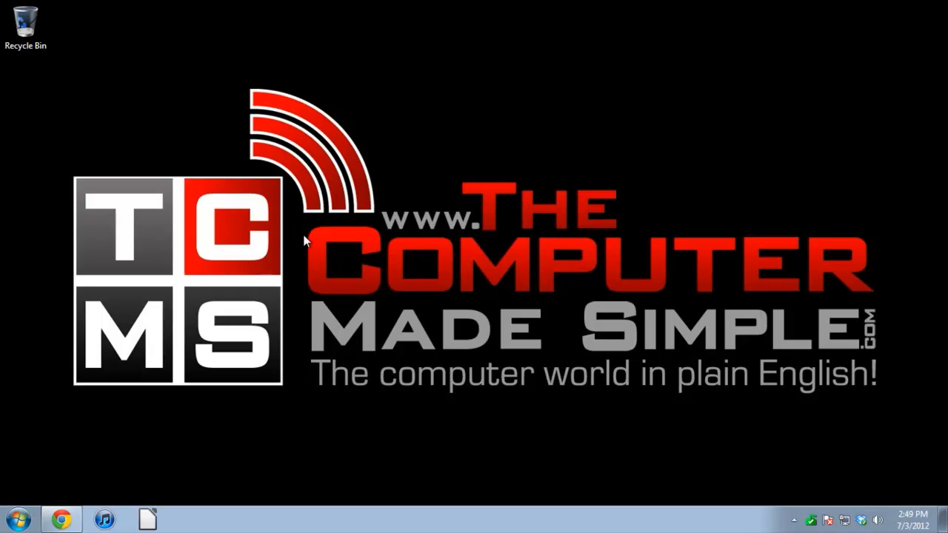
{"action": "mouse_move", "coordinate": [280, 271]}
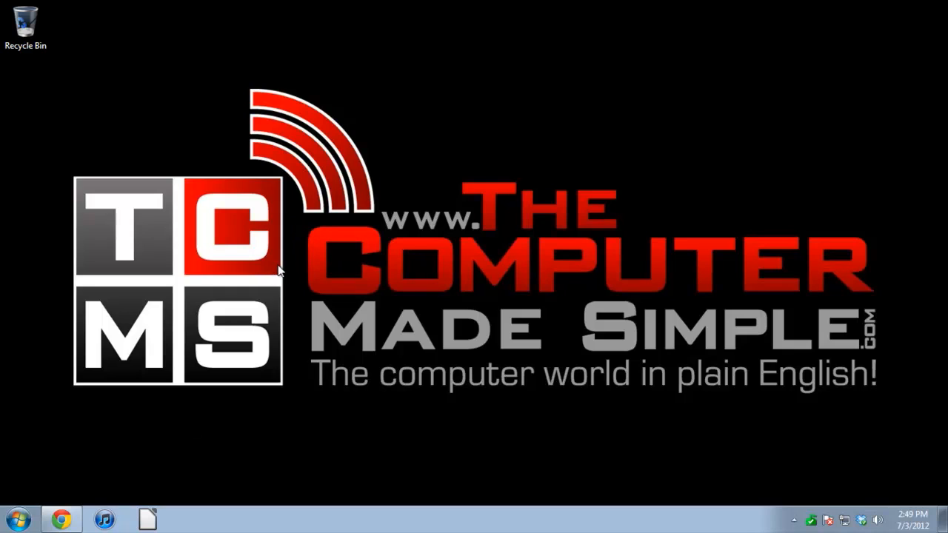
{"action": "mouse_move", "coordinate": [15, 518]}
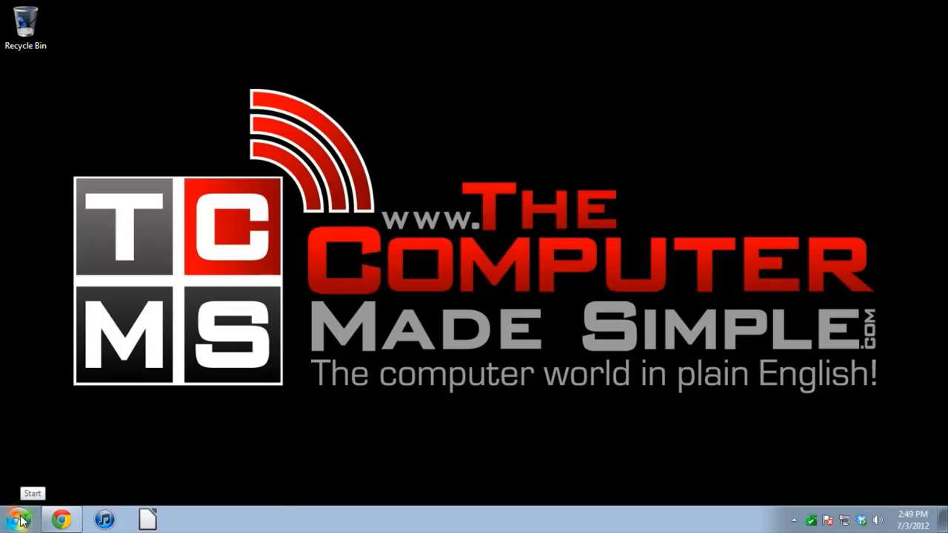
Step: Search the Start menu for msconfig to open System Configuration's Startup list
{"action": "left_click", "coordinate": [19, 518]}
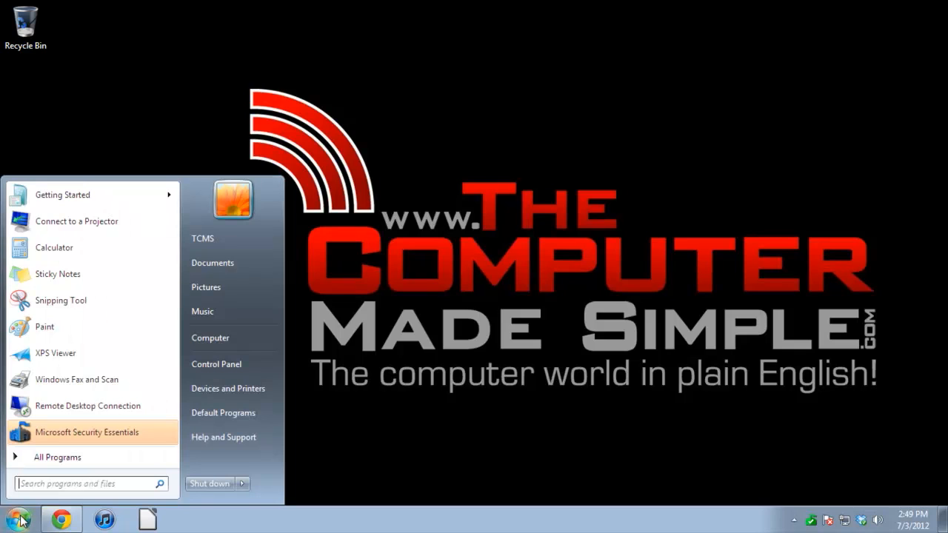
{"action": "type", "text": "msconfig"}
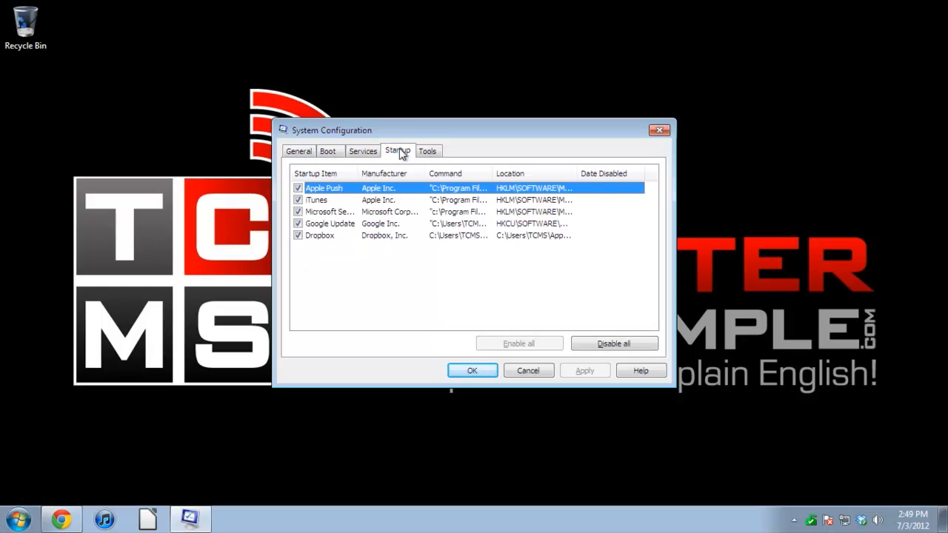
{"action": "mouse_move", "coordinate": [391, 275]}
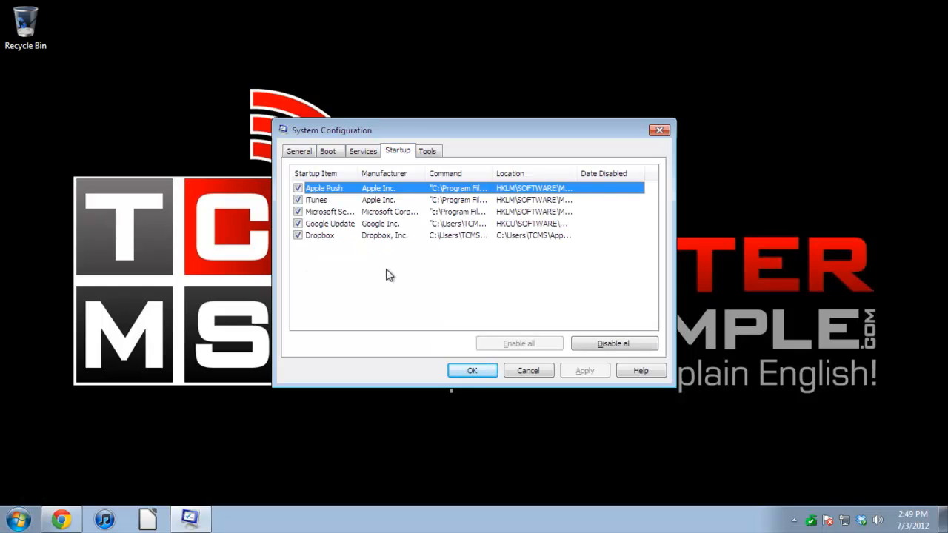
{"action": "mouse_move", "coordinate": [382, 278]}
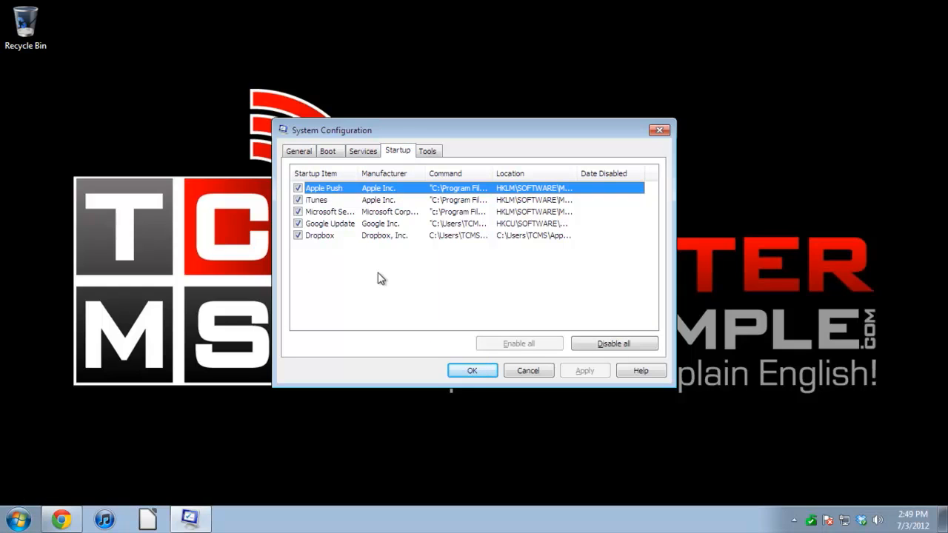
{"action": "mouse_move", "coordinate": [343, 274]}
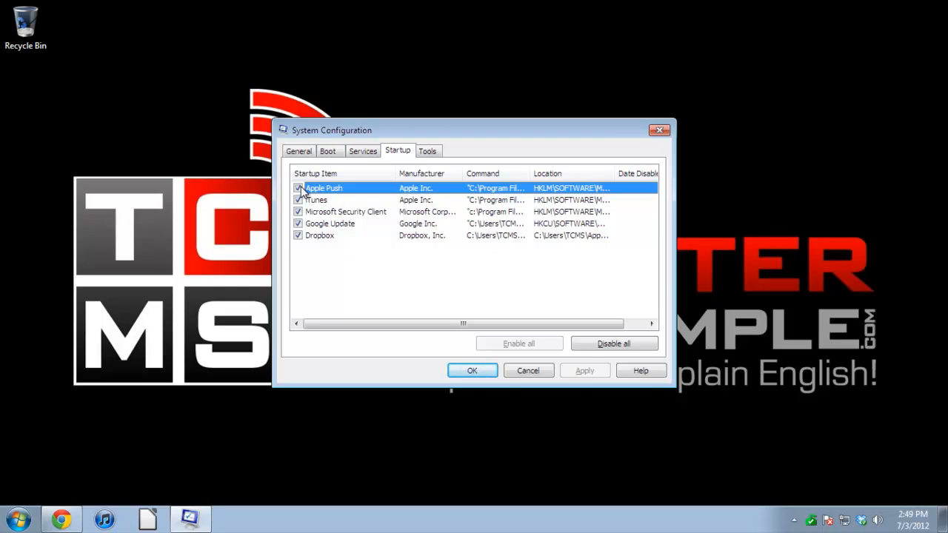
Step: Uncheck Apple Push, iTunes and Google Update startup entries, then Apply and OK
{"action": "left_click", "coordinate": [298, 188]}
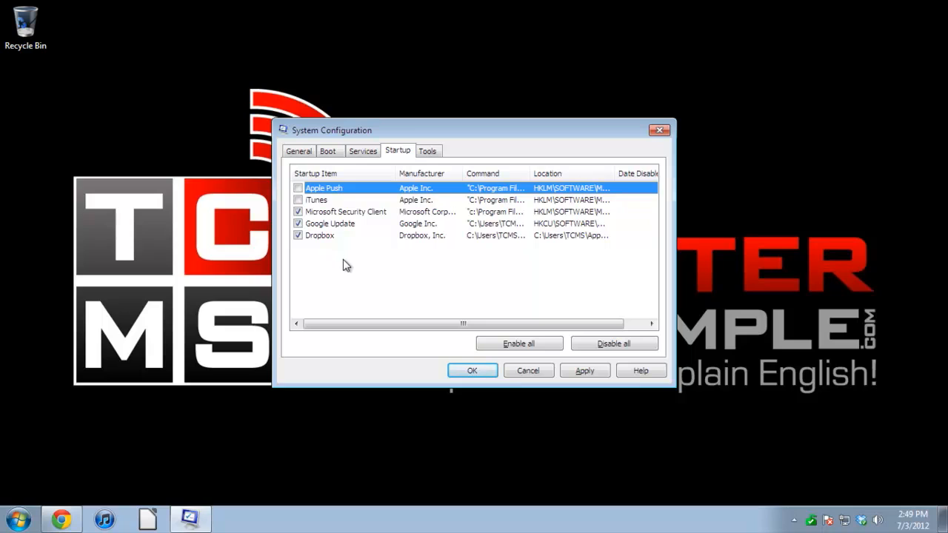
{"action": "mouse_move", "coordinate": [360, 288]}
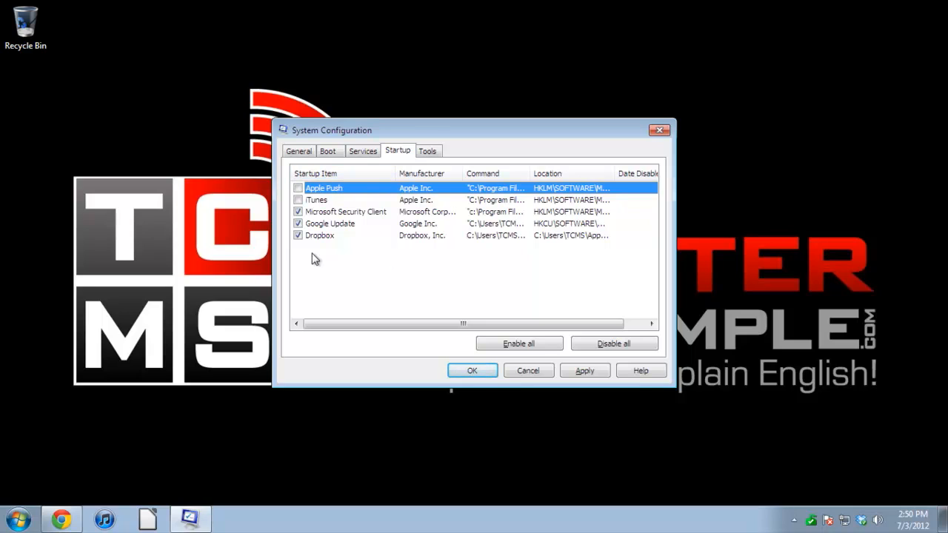
{"action": "mouse_move", "coordinate": [333, 279]}
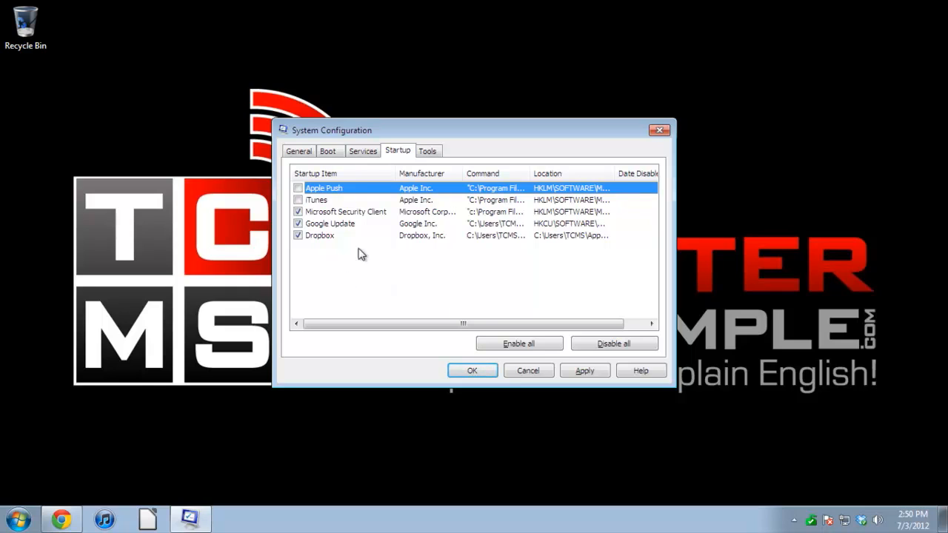
{"action": "left_click", "coordinate": [298, 223]}
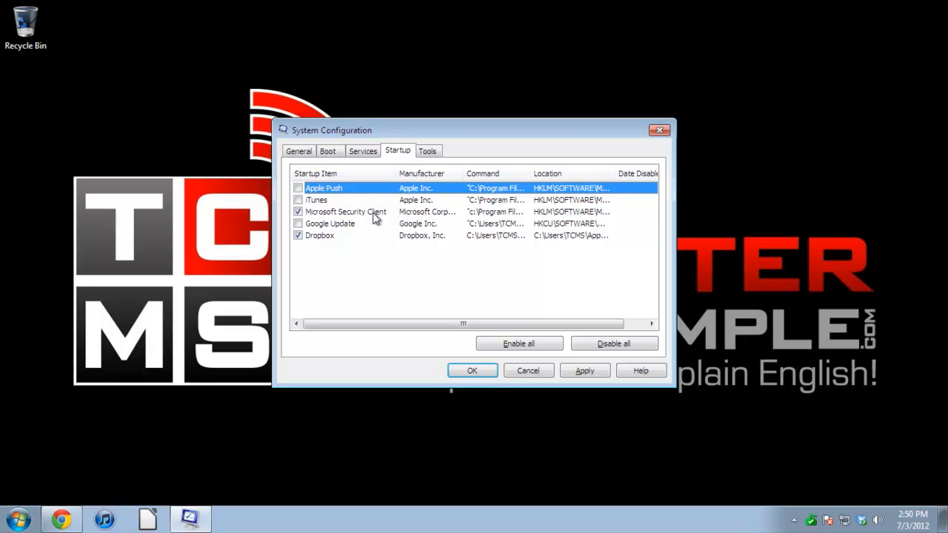
{"action": "left_click", "coordinate": [297, 235]}
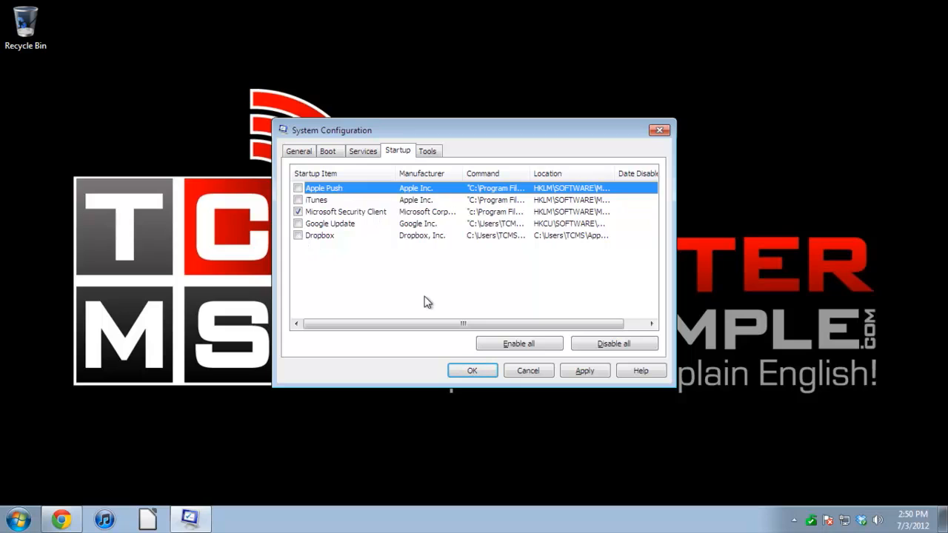
{"action": "left_click", "coordinate": [584, 370]}
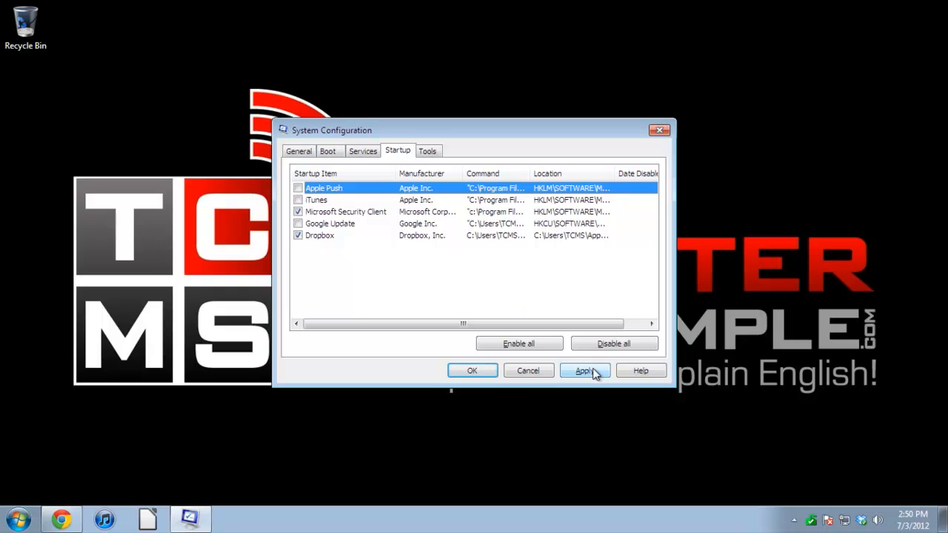
{"action": "left_click", "coordinate": [584, 370]}
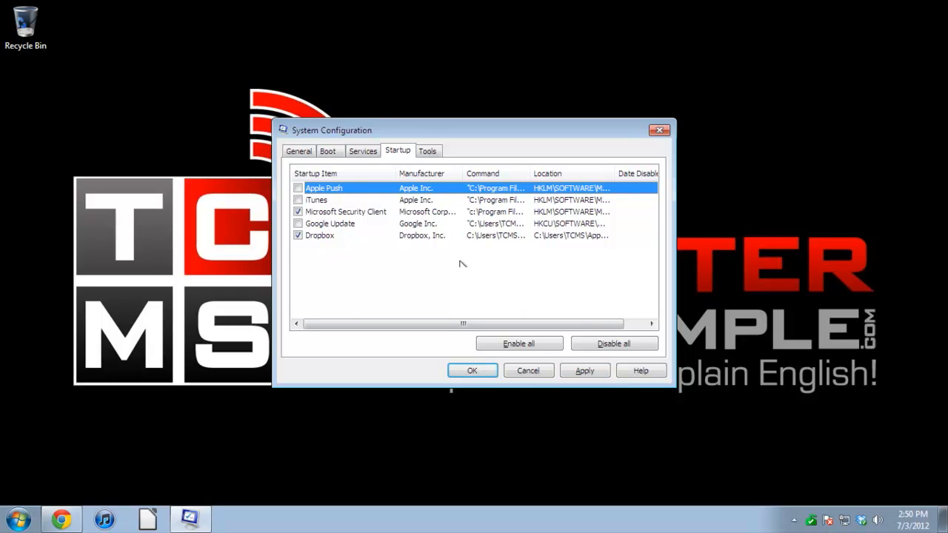
{"action": "left_click", "coordinate": [472, 371]}
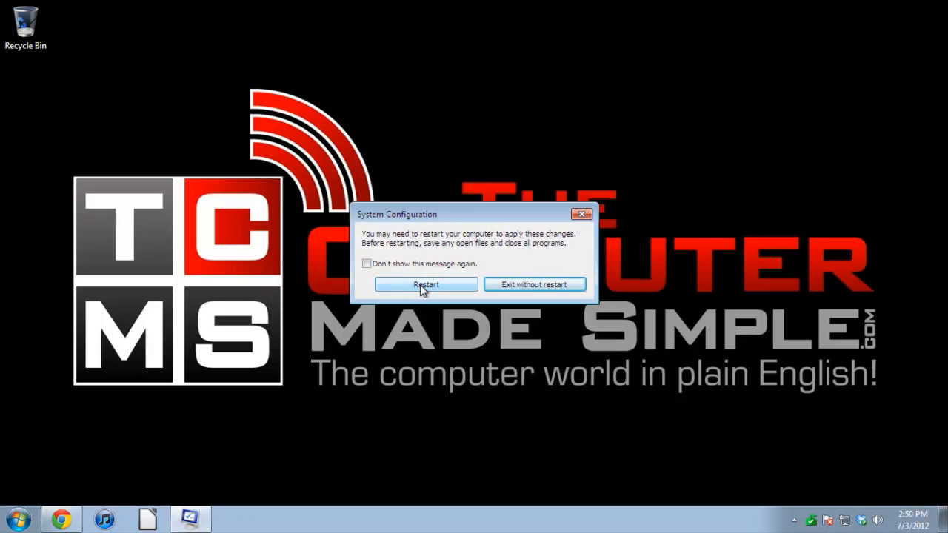
Step: Choose Restart in the prompt and wait for the TCMS log-on screen
{"action": "left_click", "coordinate": [426, 284]}
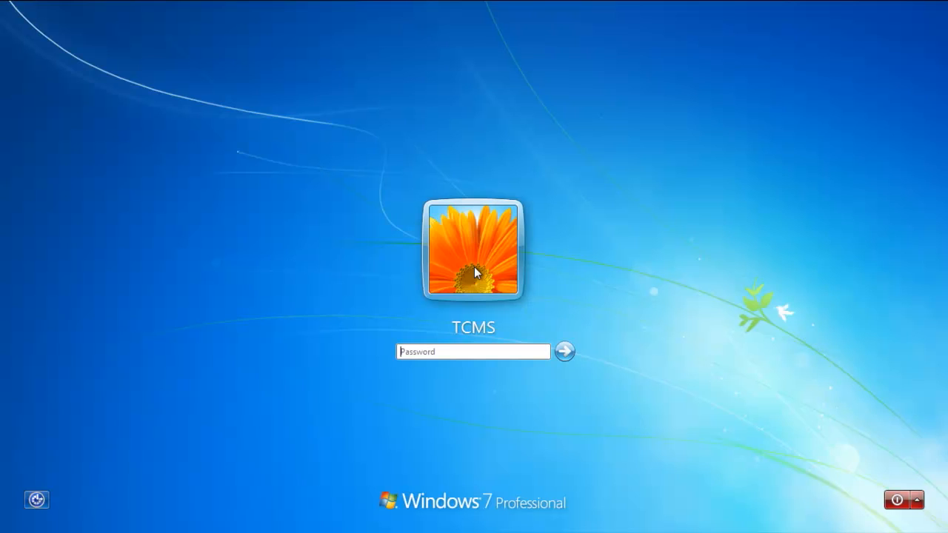
Step: Log into the TCMS account, then open and dismiss the desktop context menu
{"action": "left_click", "coordinate": [564, 351]}
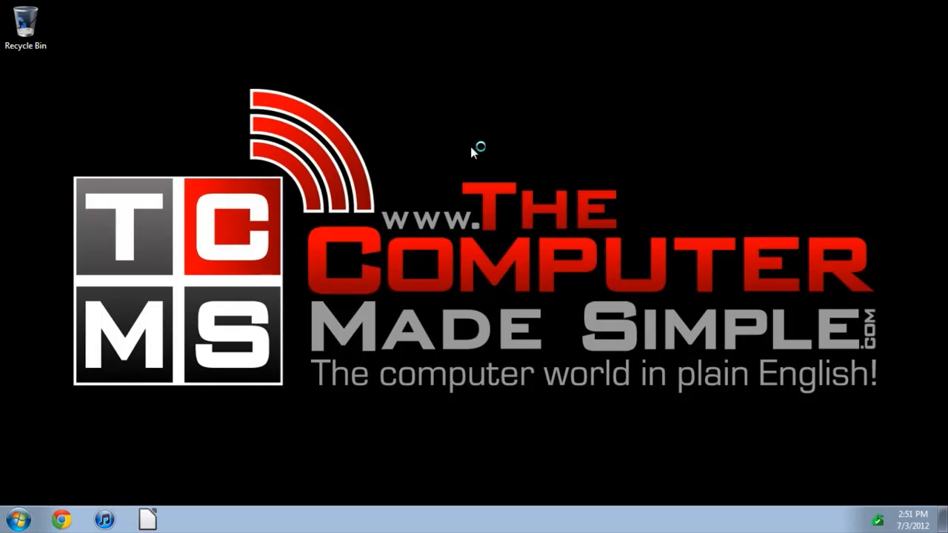
{"action": "right_click", "coordinate": [474, 148]}
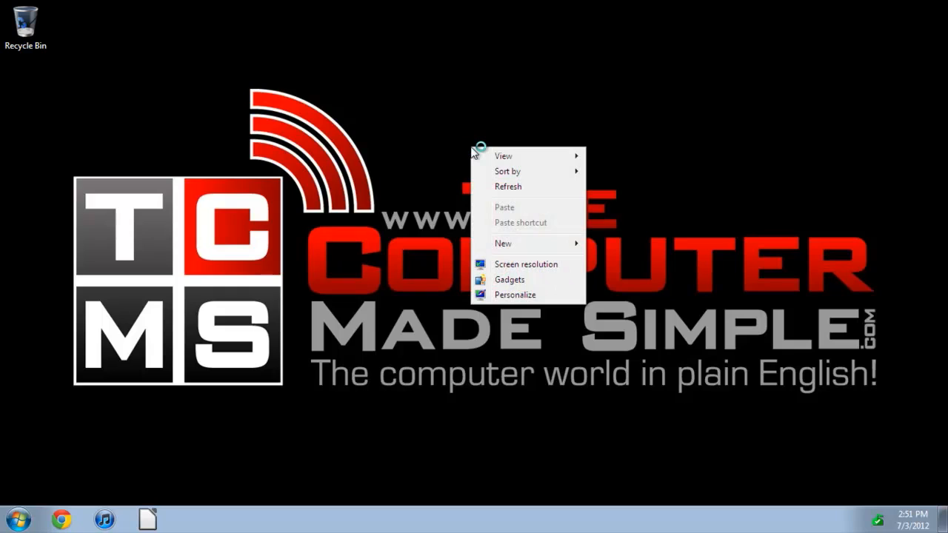
{"action": "mouse_move", "coordinate": [417, 143]}
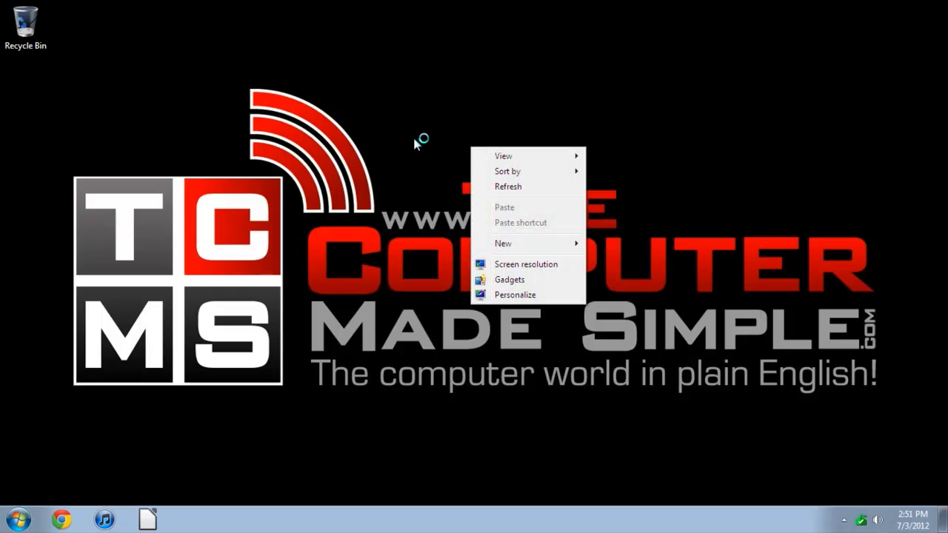
{"action": "left_click", "coordinate": [415, 110]}
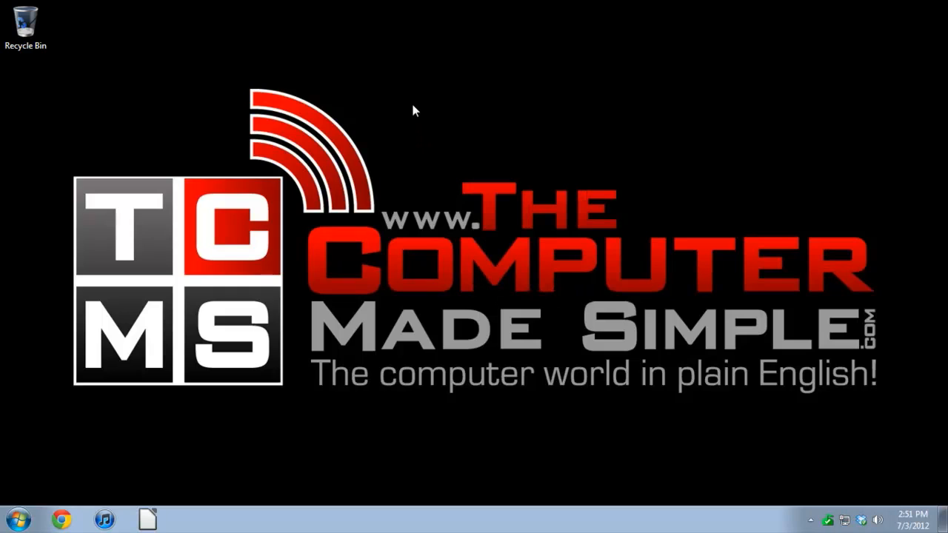
{"action": "mouse_move", "coordinate": [419, 145]}
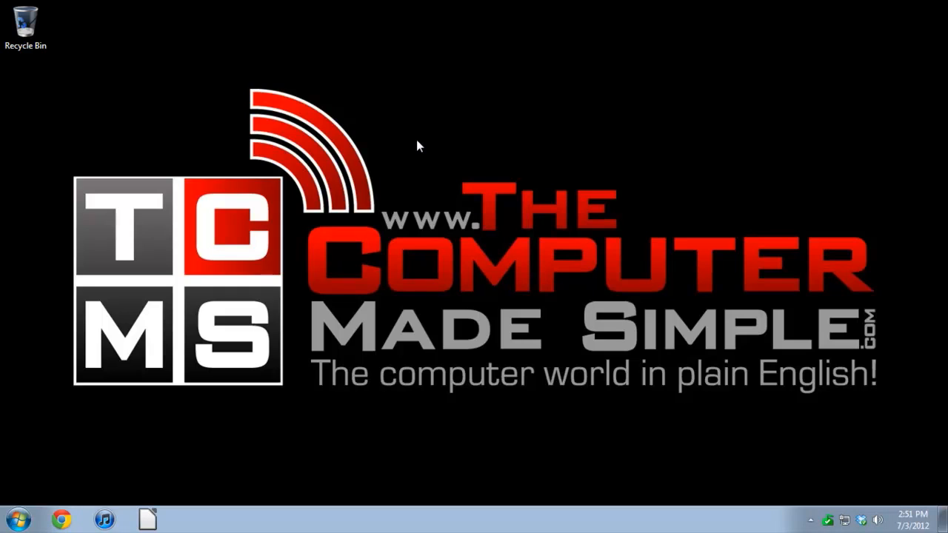
{"action": "mouse_move", "coordinate": [55, 489]}
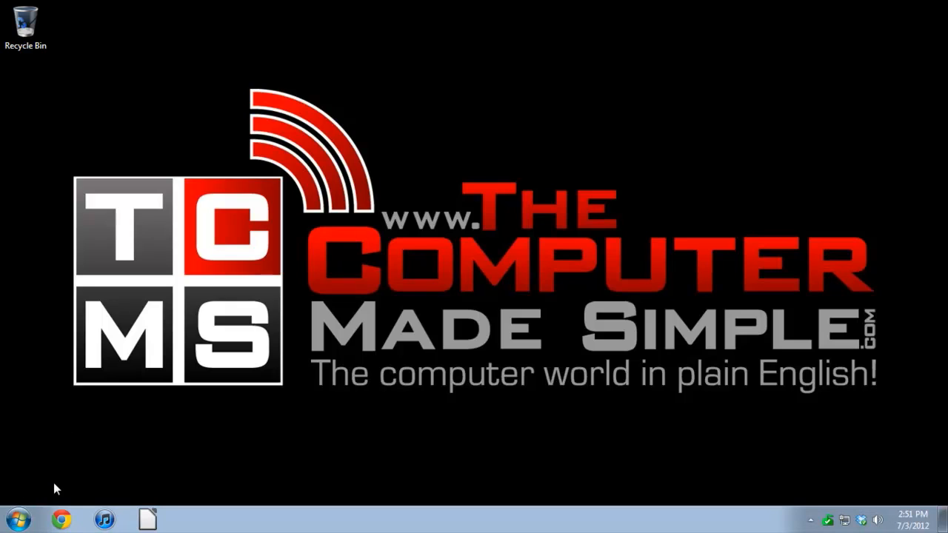
{"action": "mouse_move", "coordinate": [398, 183]}
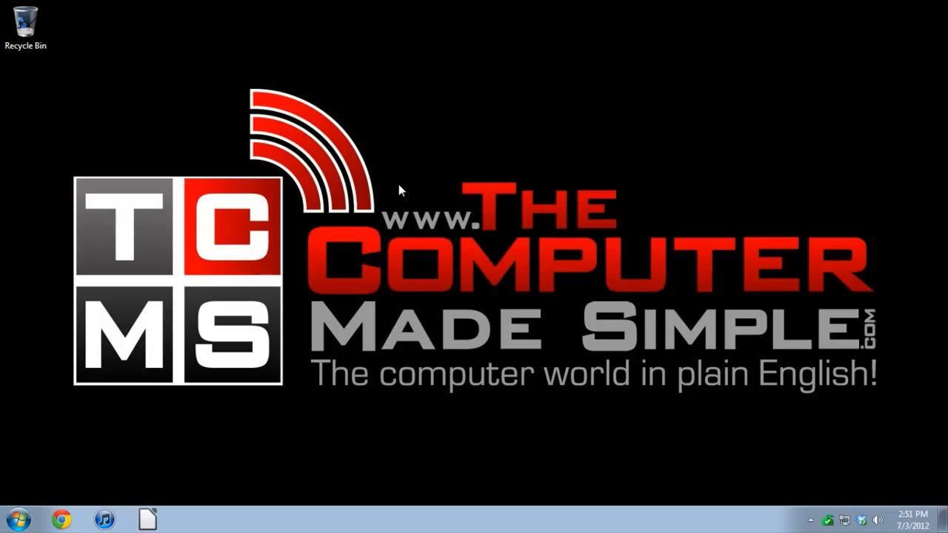
{"action": "mouse_move", "coordinate": [433, 174]}
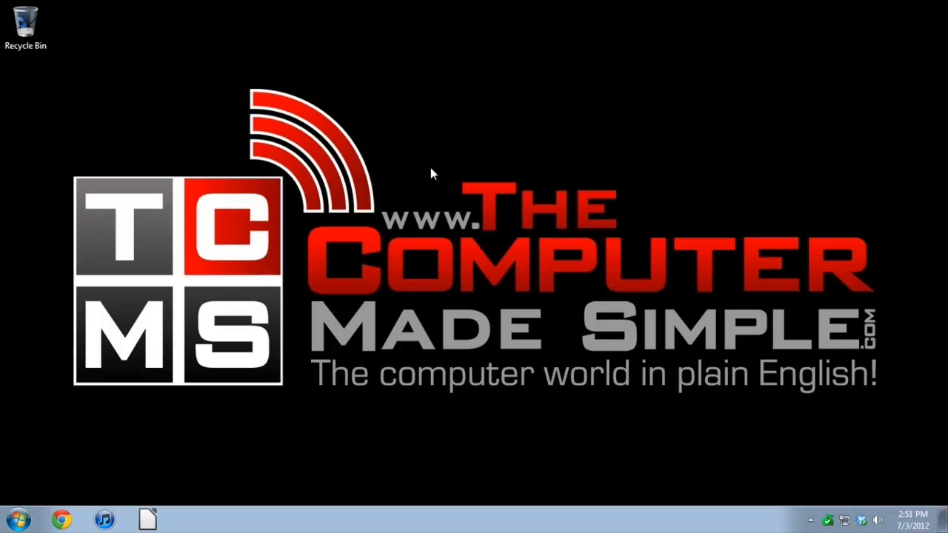
{"action": "mouse_move", "coordinate": [73, 484]}
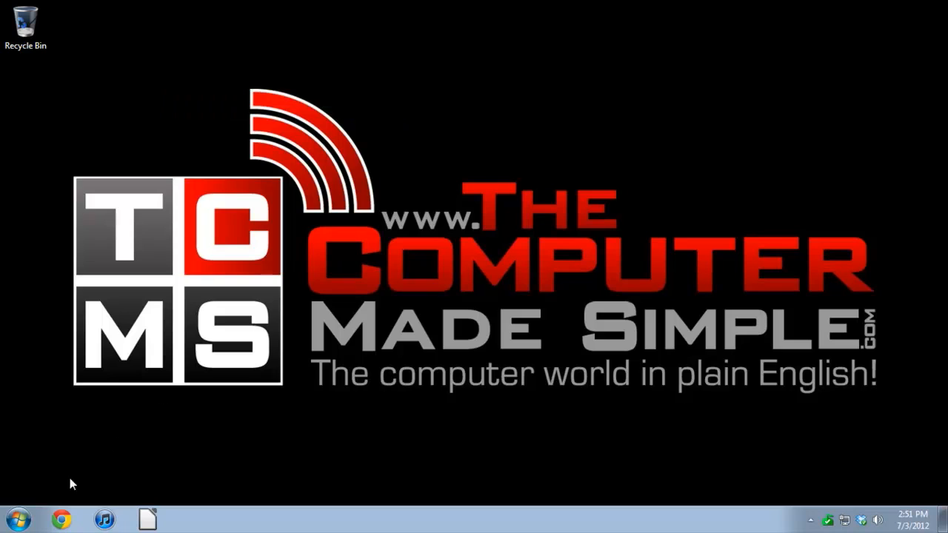
{"action": "mouse_move", "coordinate": [585, 87]}
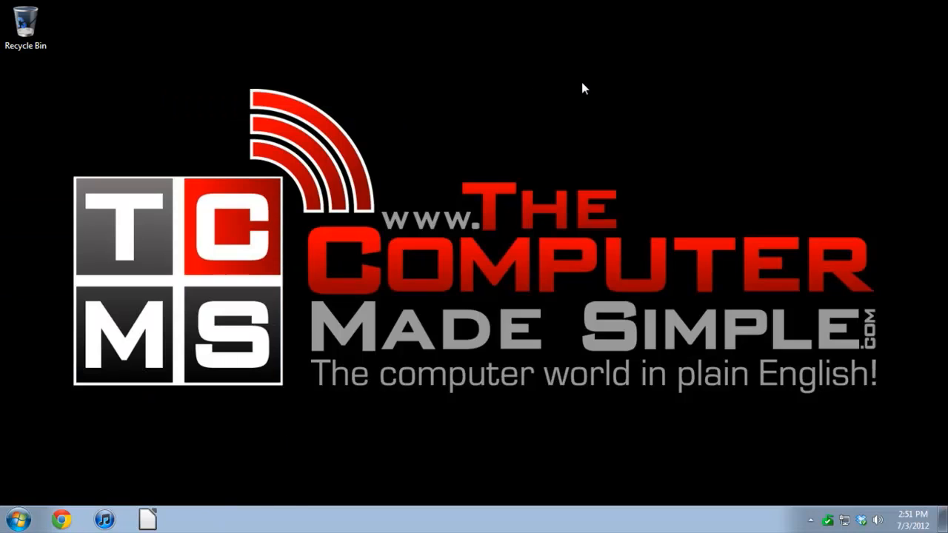
{"action": "mouse_move", "coordinate": [172, 408]}
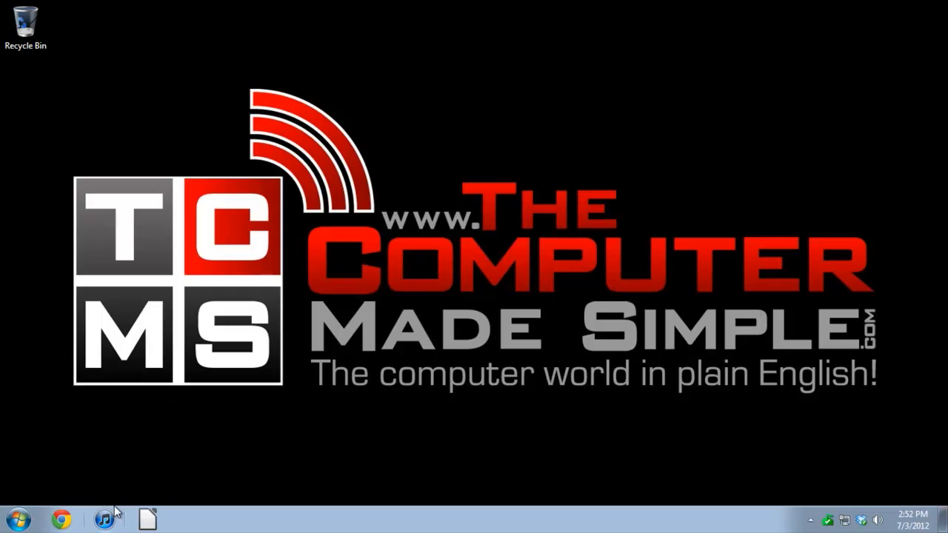
{"action": "mouse_move", "coordinate": [172, 490]}
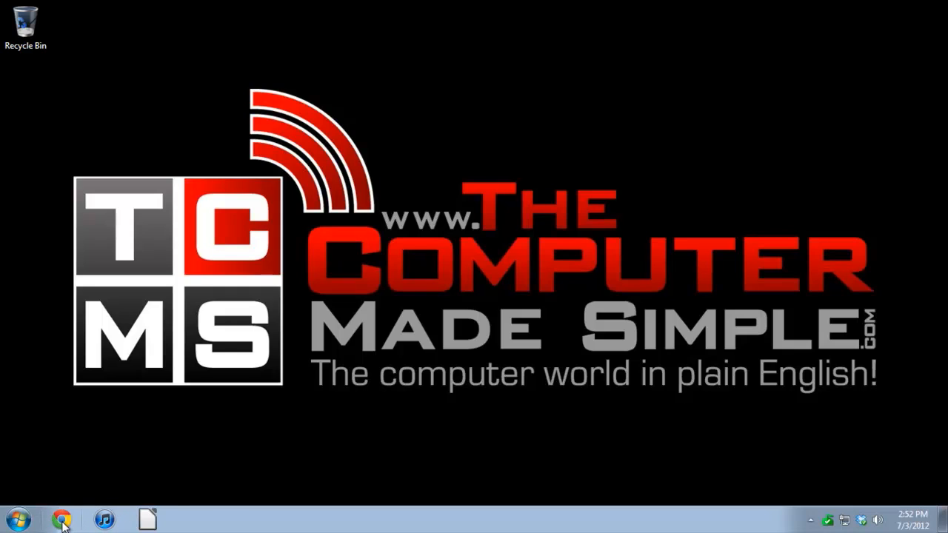
Step: Launch iTunes from the taskbar, decline the default audio player offer, then close it
{"action": "left_click", "coordinate": [62, 519]}
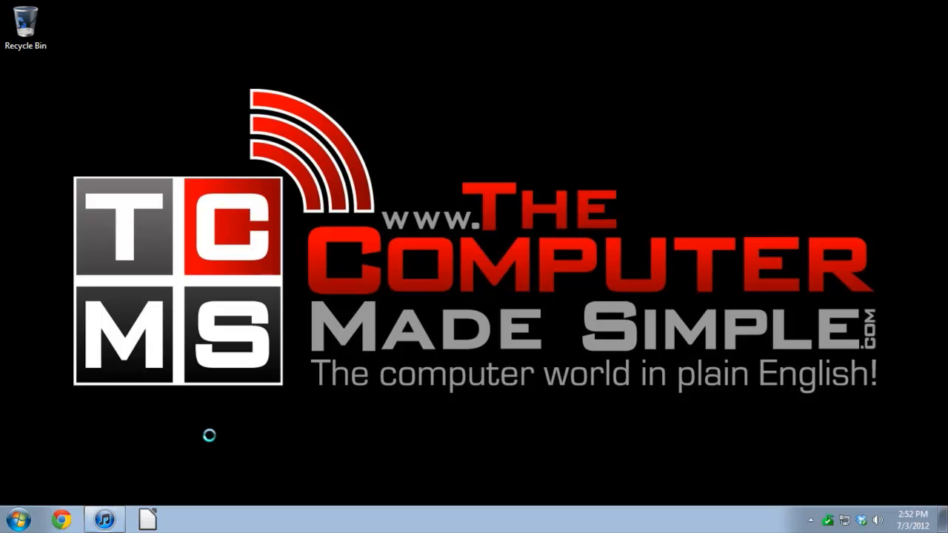
{"action": "left_click", "coordinate": [104, 519]}
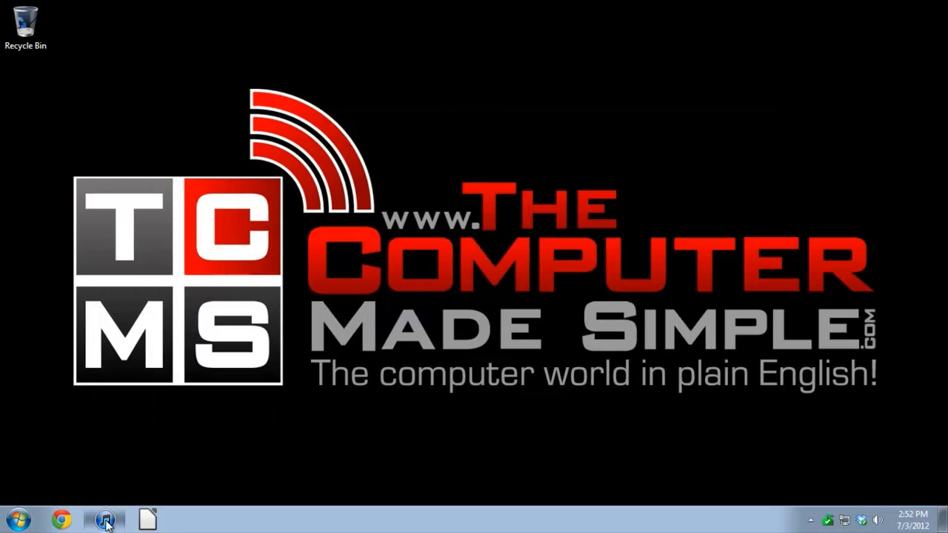
{"action": "left_click", "coordinate": [104, 518]}
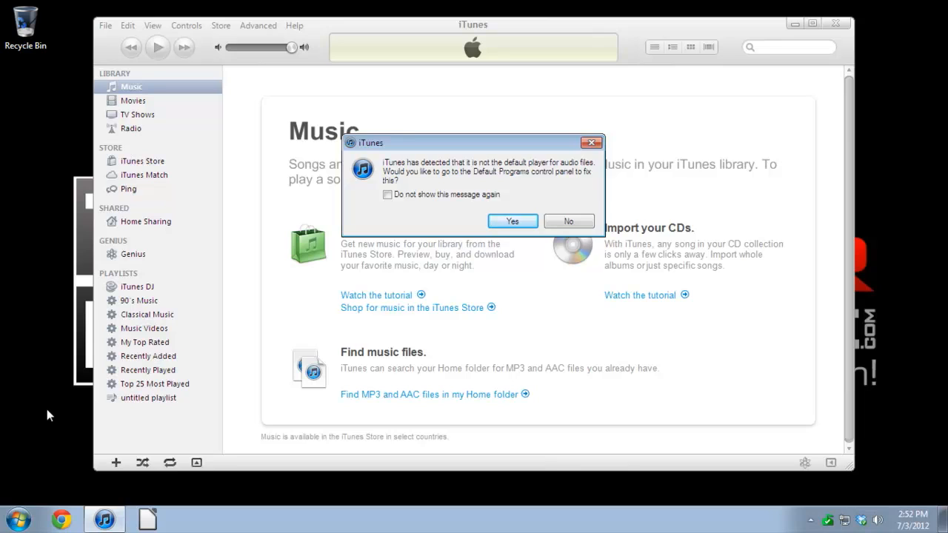
{"action": "mouse_move", "coordinate": [229, 348]}
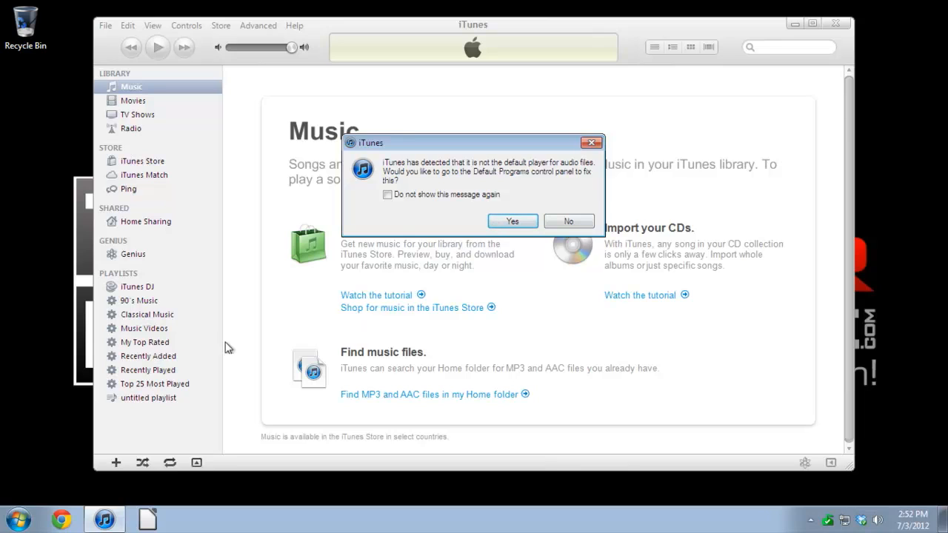
{"action": "mouse_move", "coordinate": [62, 447]}
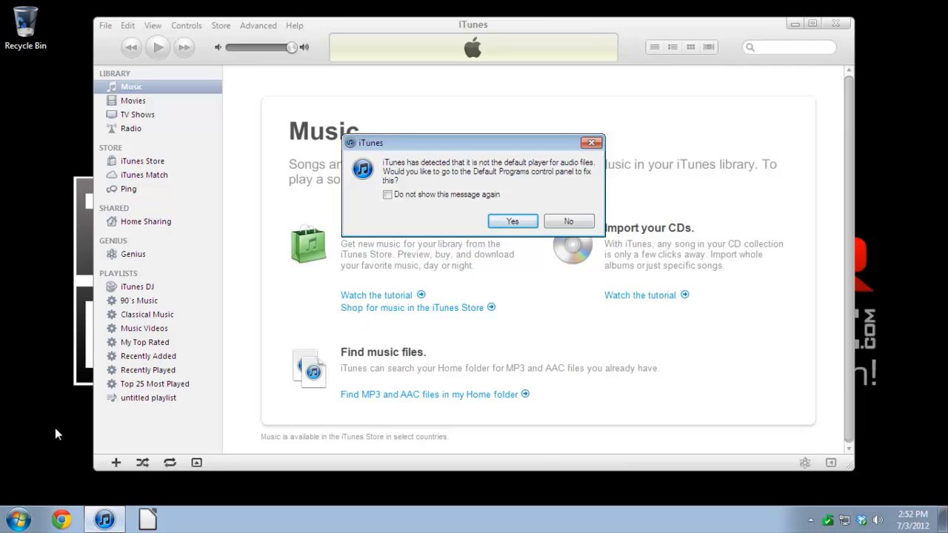
{"action": "mouse_move", "coordinate": [474, 250]}
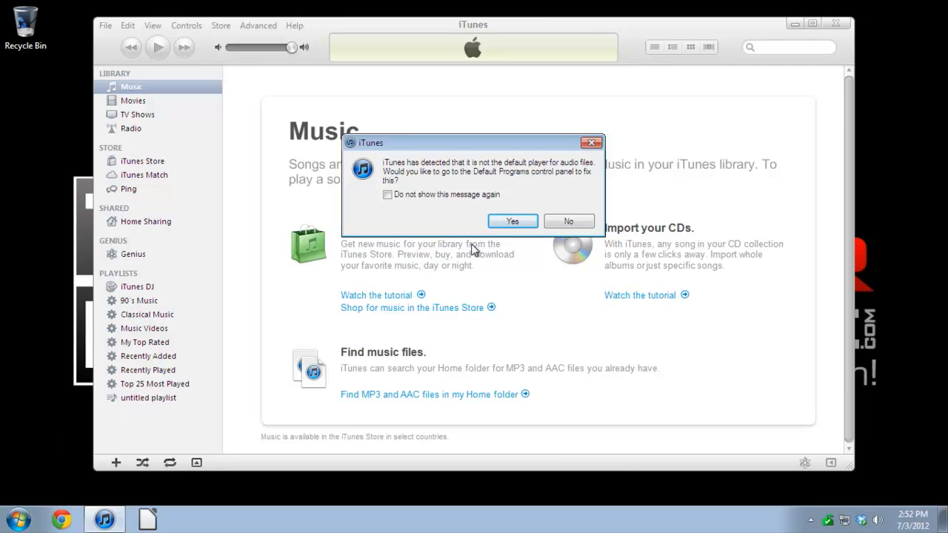
{"action": "left_click", "coordinate": [568, 221]}
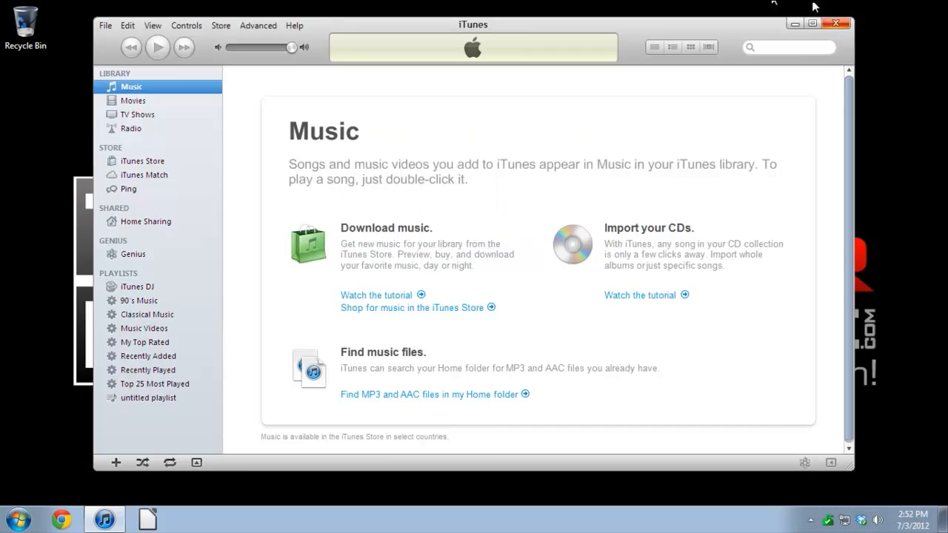
{"action": "left_click", "coordinate": [838, 23]}
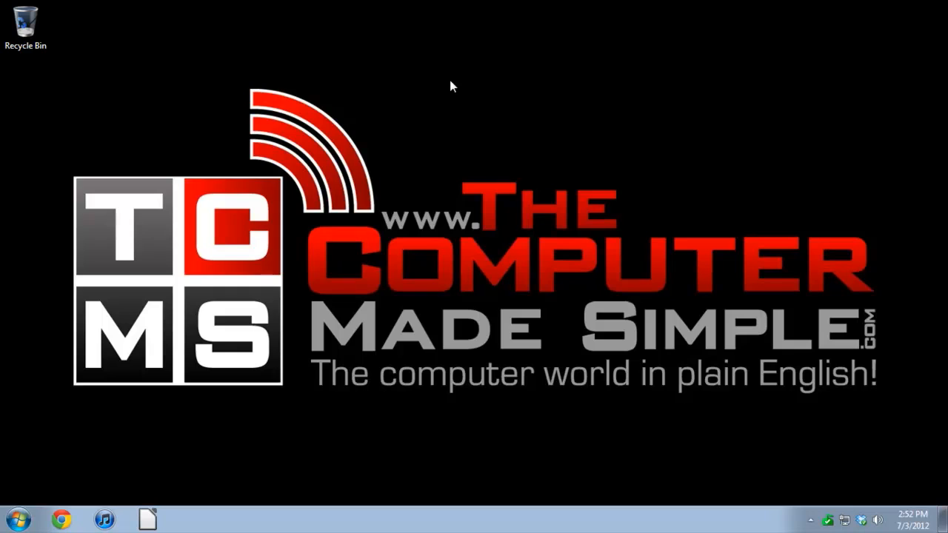
{"action": "mouse_move", "coordinate": [496, 117]}
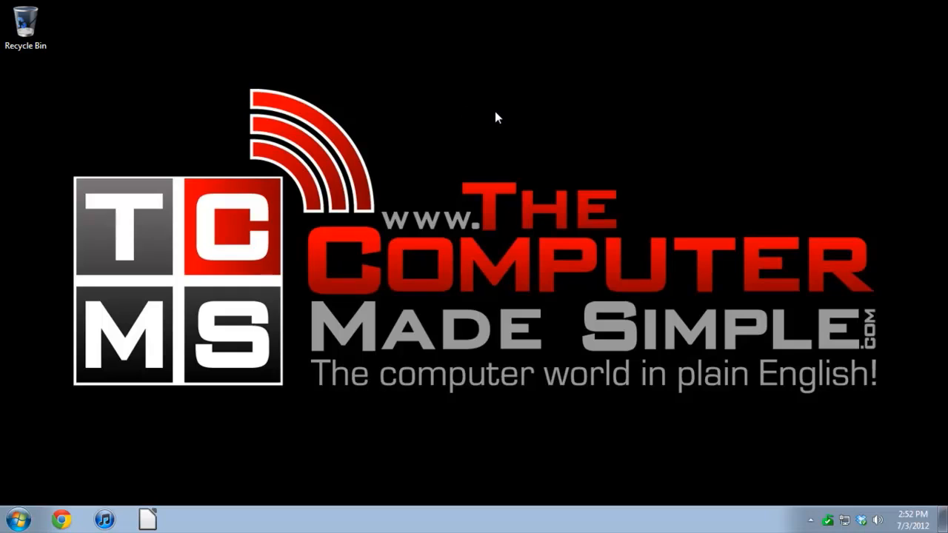